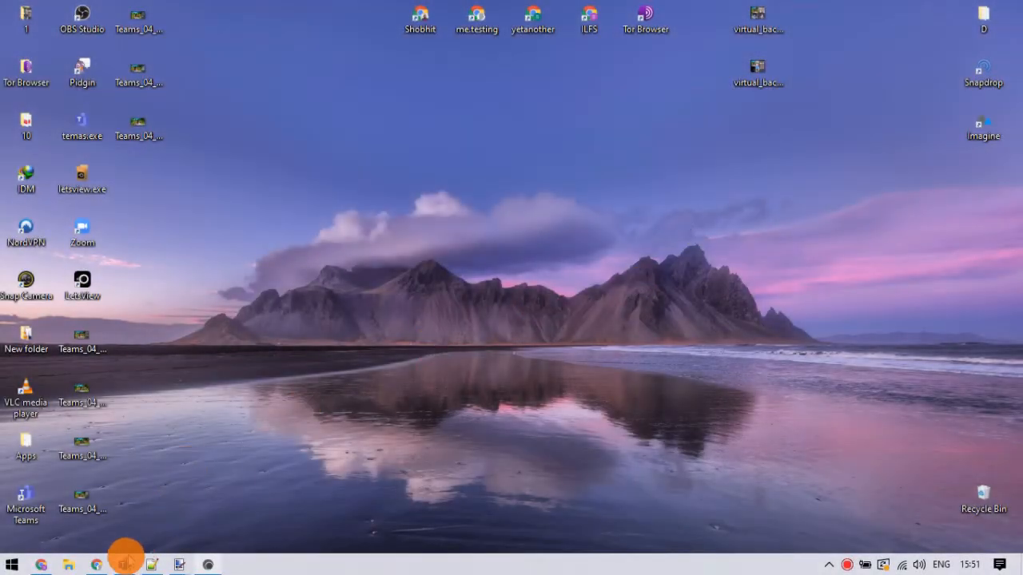
- Bring the Teams window forward from the taskbar to reach the ongoing video call
left_click(125, 566)
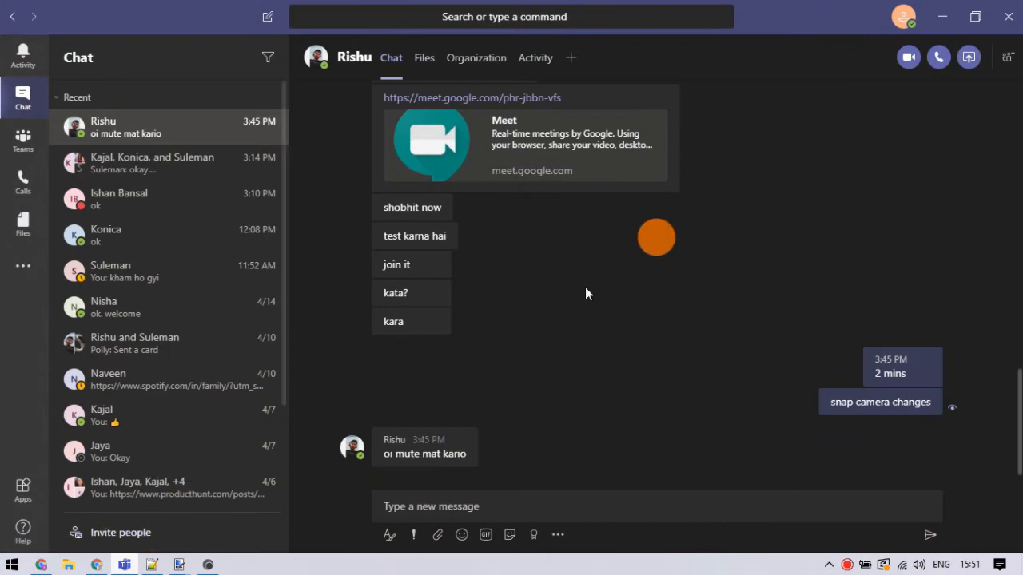
mouse_move(876, 144)
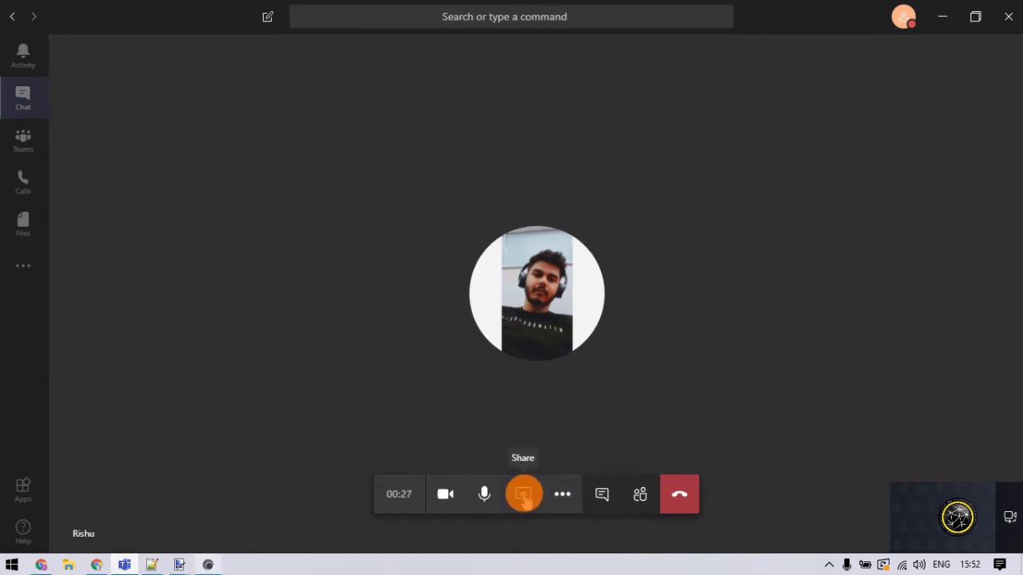
- Share the screen with 'Include system audio' ticked, then hang up the call
left_click(524, 494)
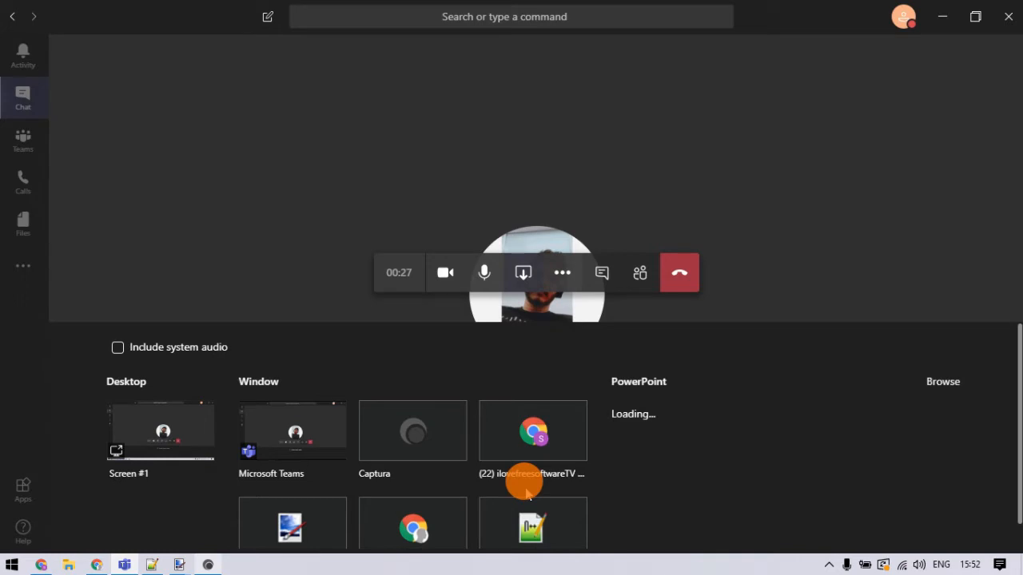
mouse_move(195, 354)
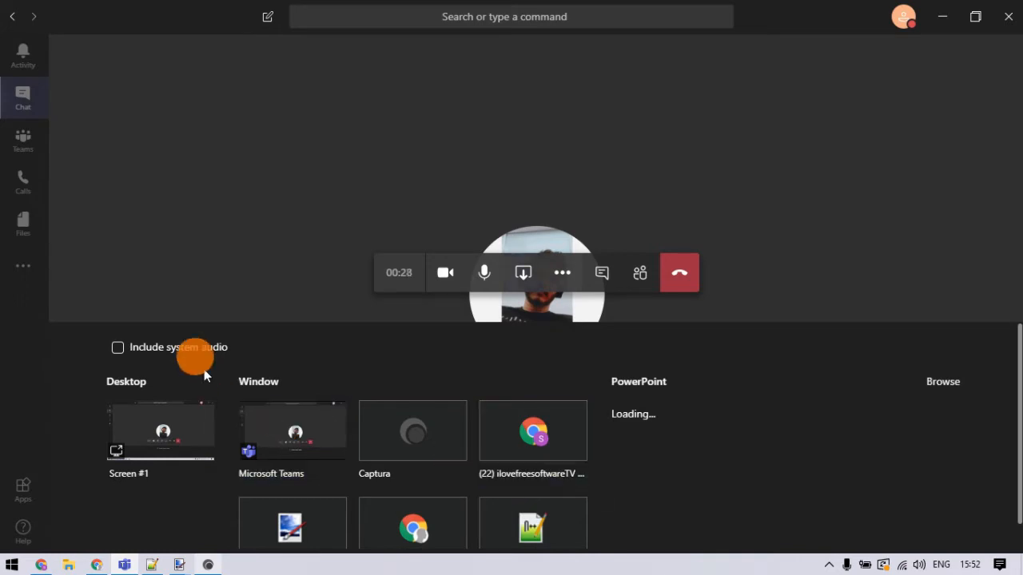
left_click(118, 347)
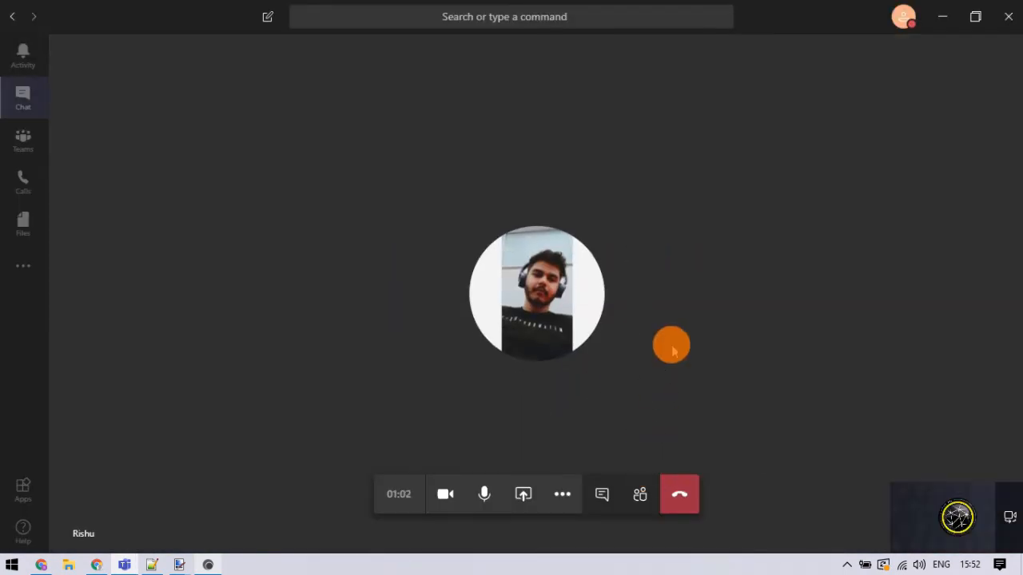
left_click(678, 494)
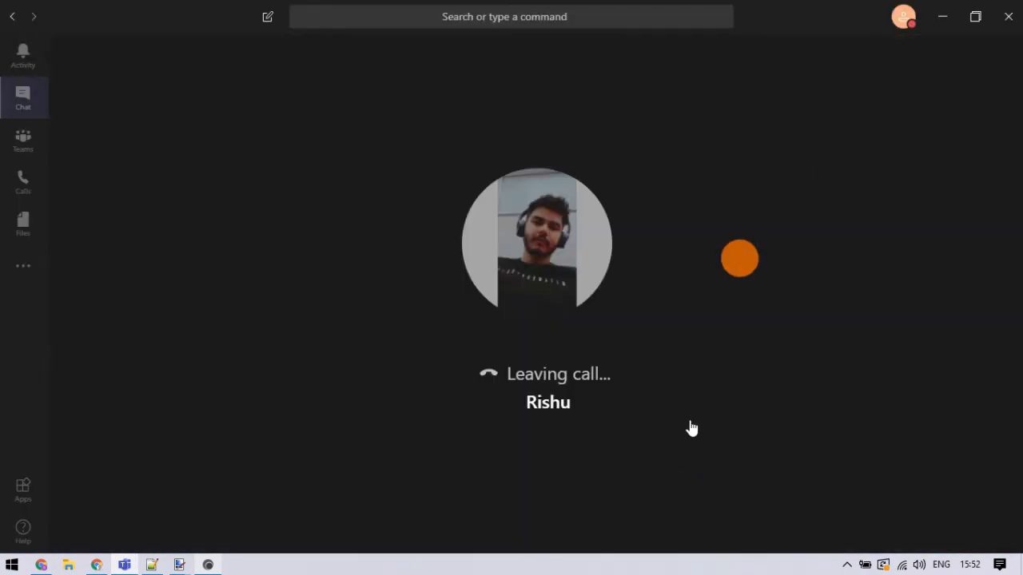